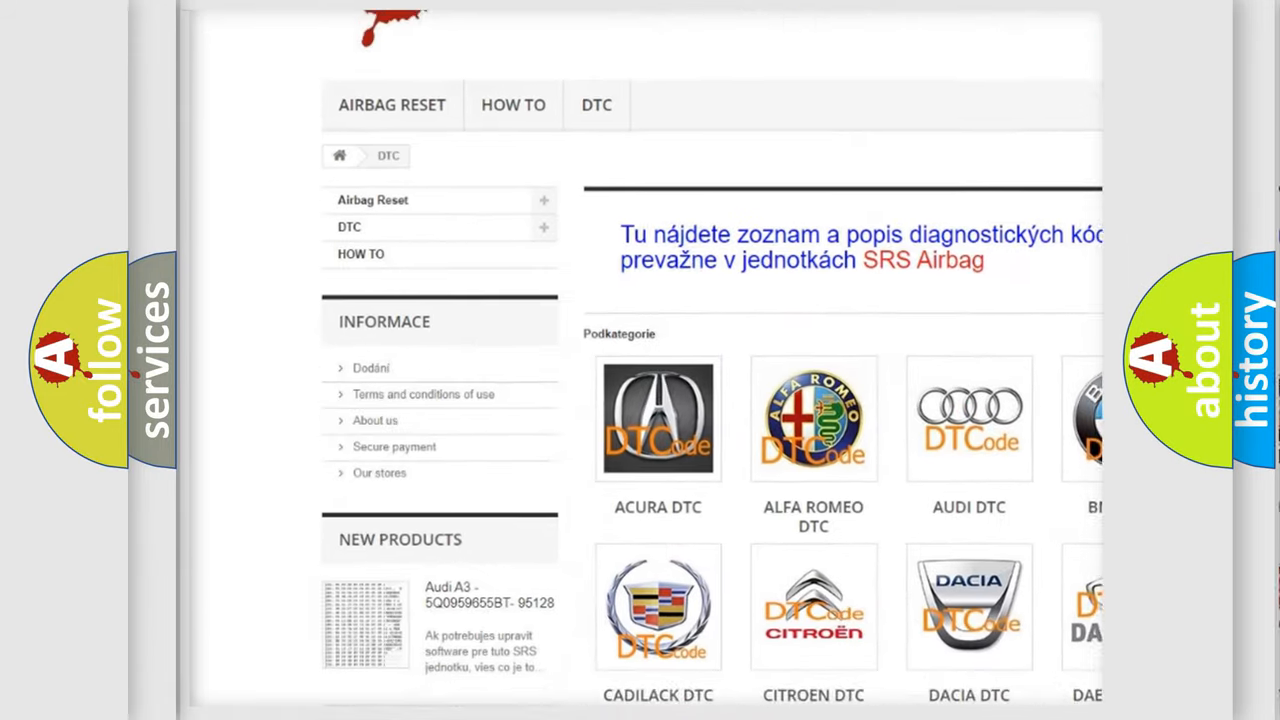
# - Select the LEXUS DTC tile in the car-brand grid and browse its trouble code list
pyautogui.scroll(-3)
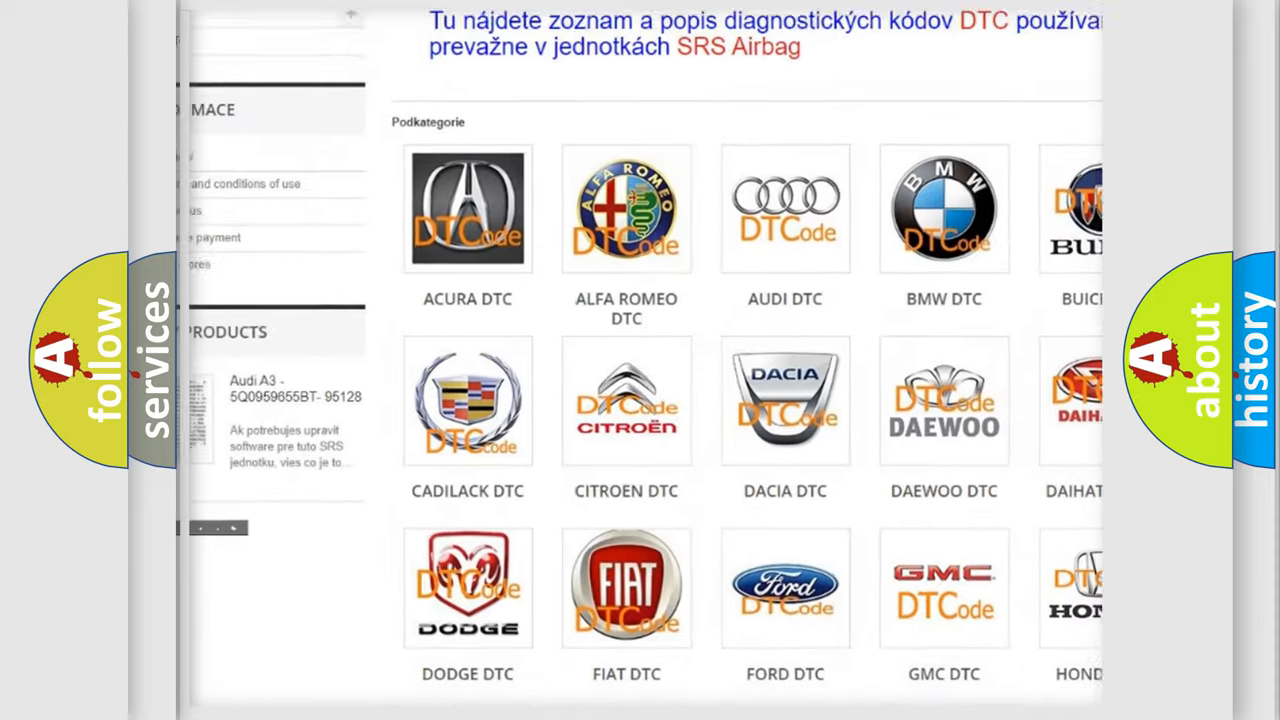
pyautogui.scroll(-3)
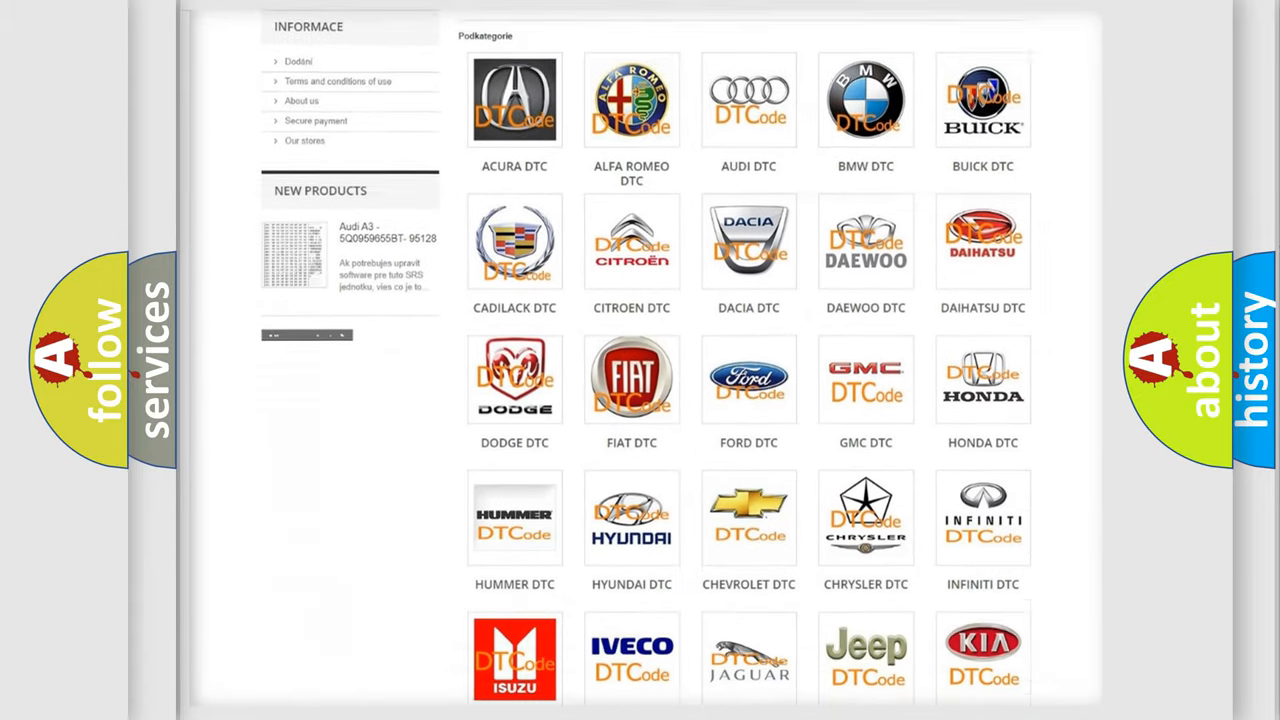
pyautogui.scroll(-3)
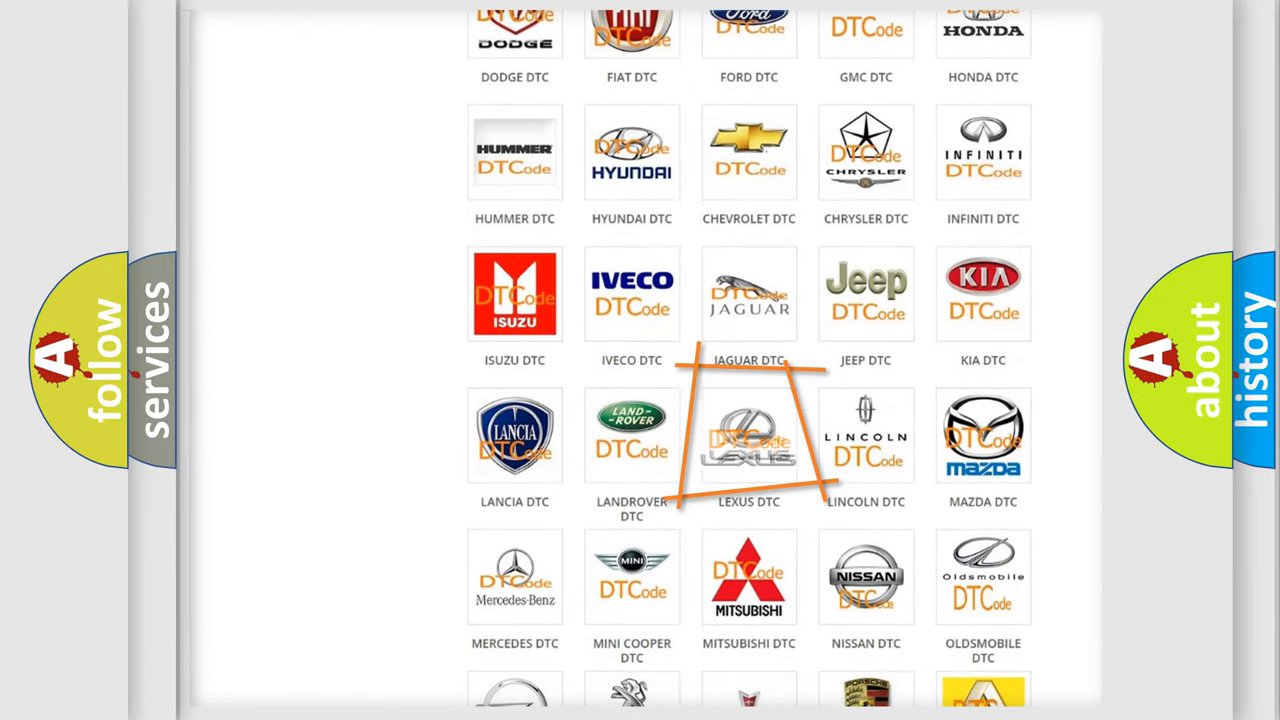
pyautogui.click(748, 436)
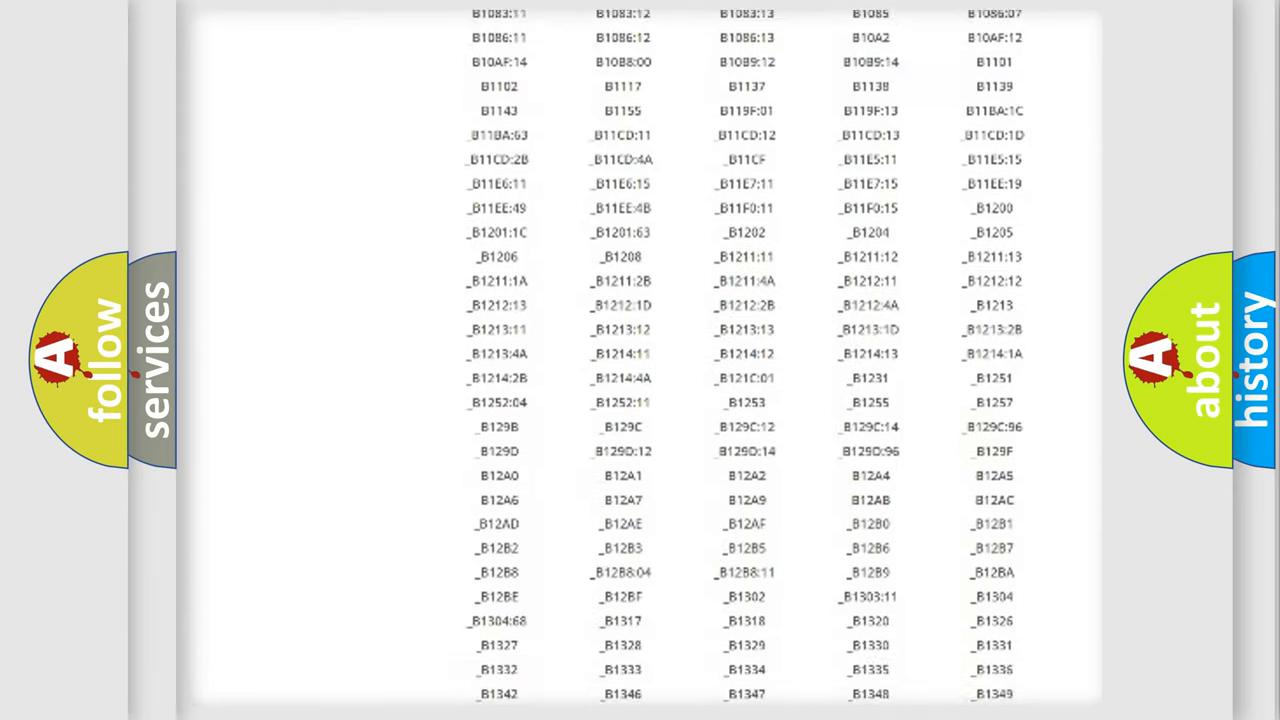
pyautogui.scroll(-3)
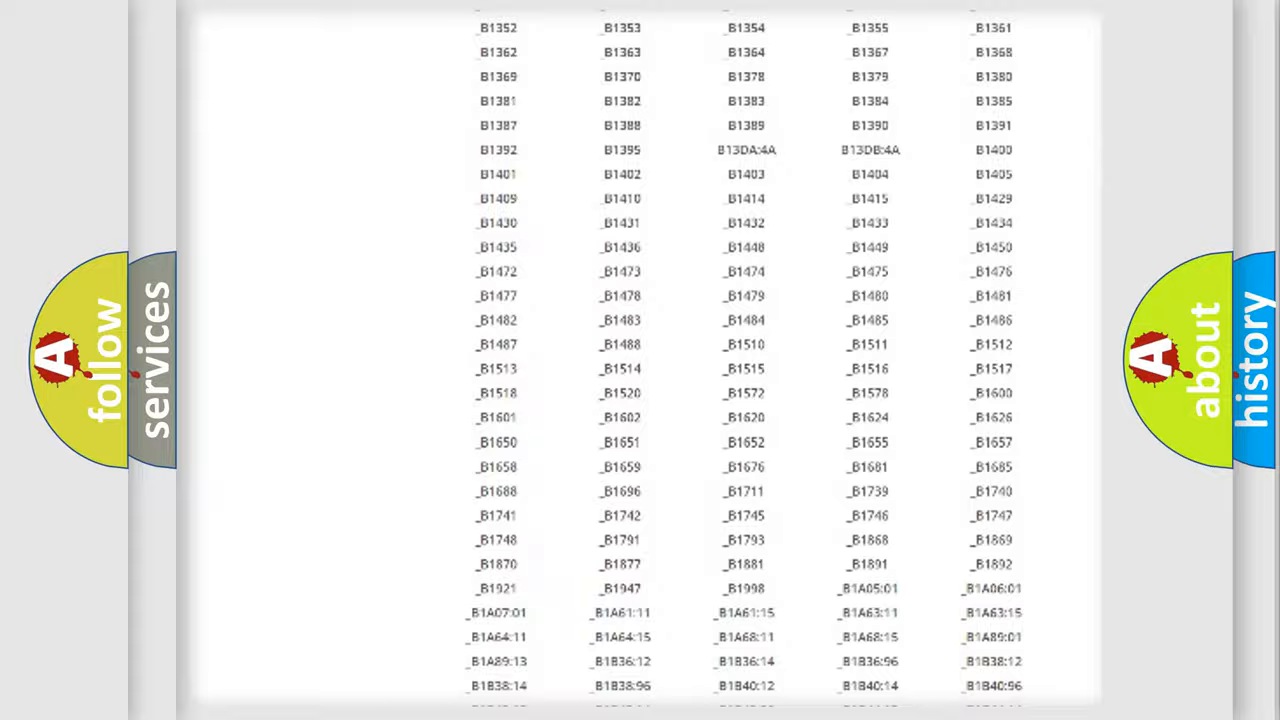